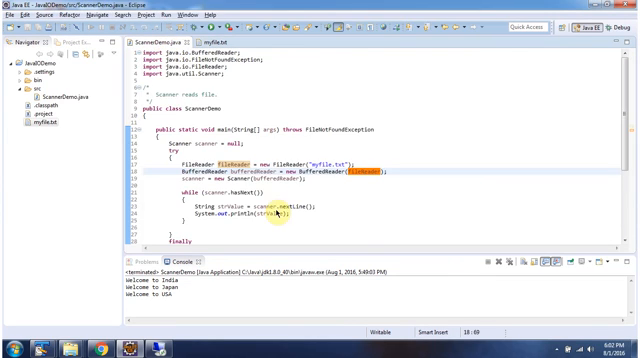
pyautogui.scroll(-3)
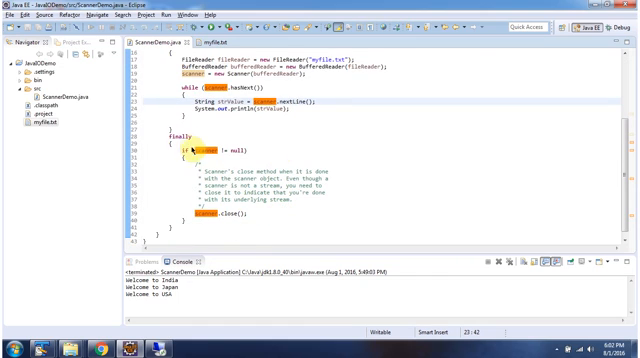